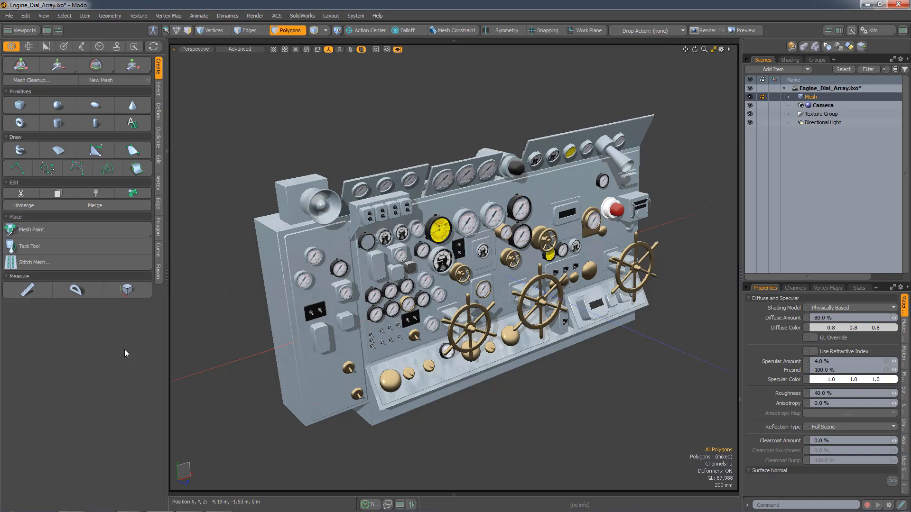
mouse_move(93, 154)
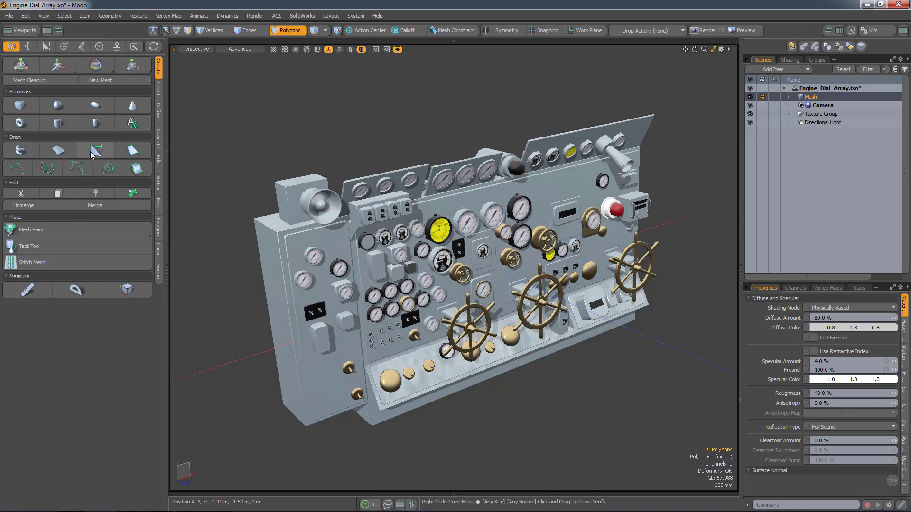
mouse_move(96, 151)
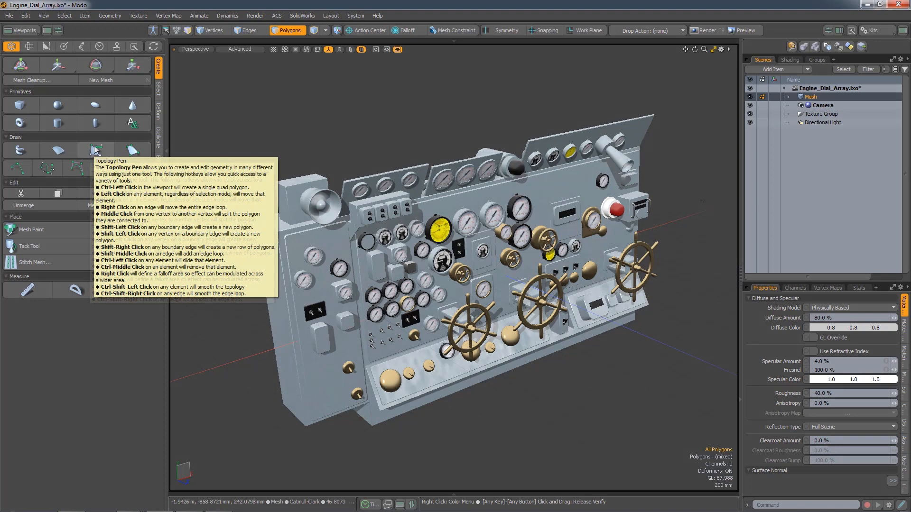
mouse_move(96, 149)
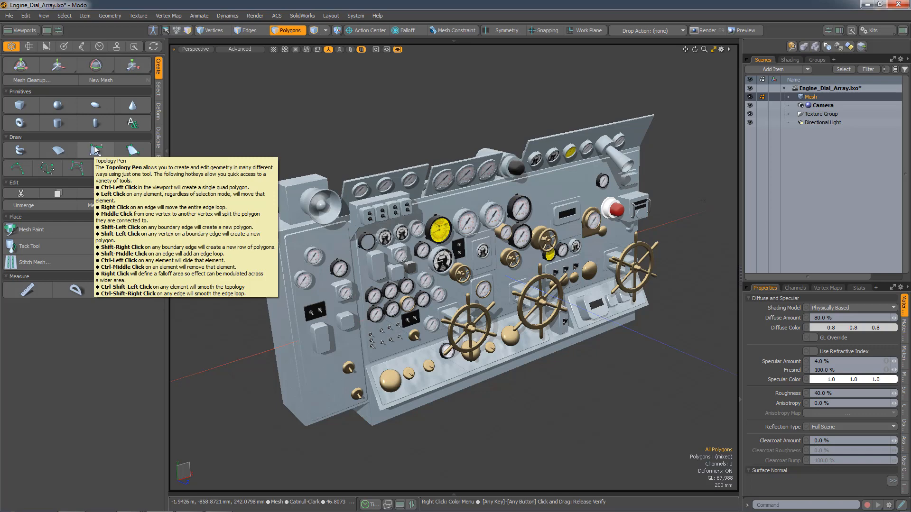
mouse_move(153, 340)
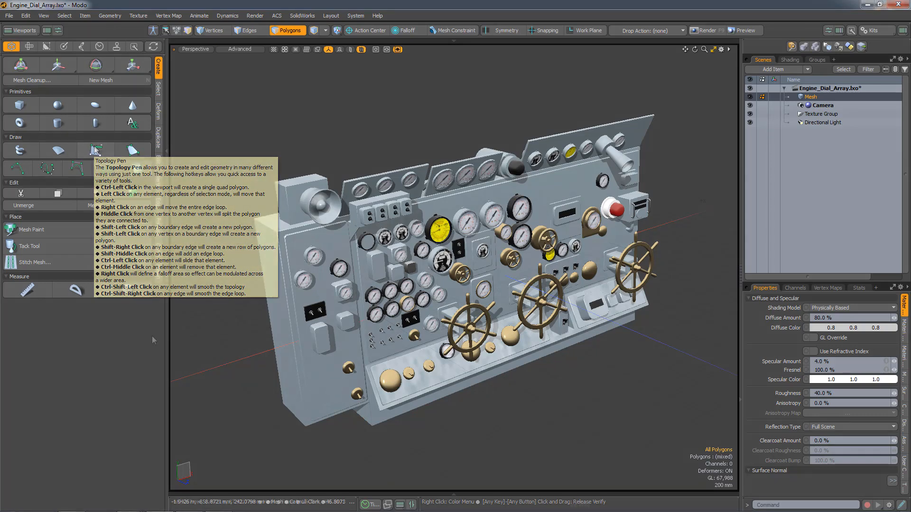
mouse_move(153, 340)
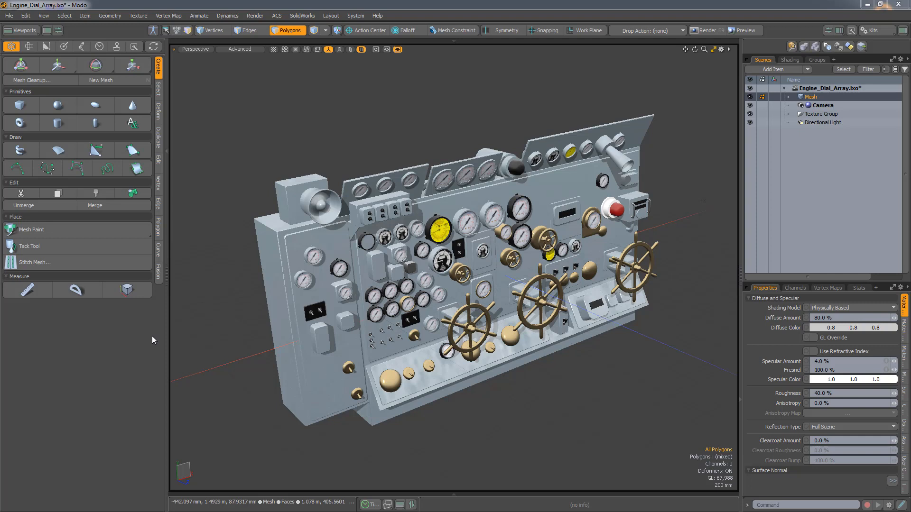
mouse_move(116, 73)
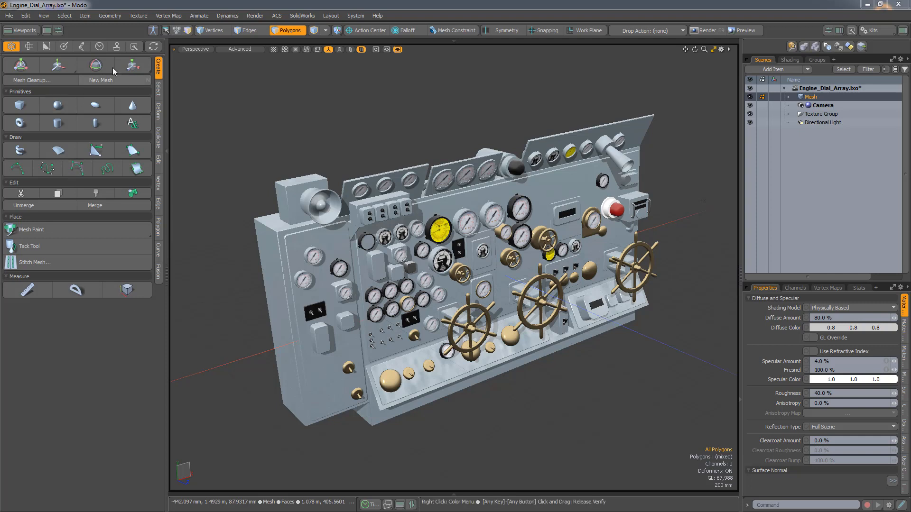
Step: Switch the left toolbox to the Workbench of custom macro buttons
left_click(134, 46)
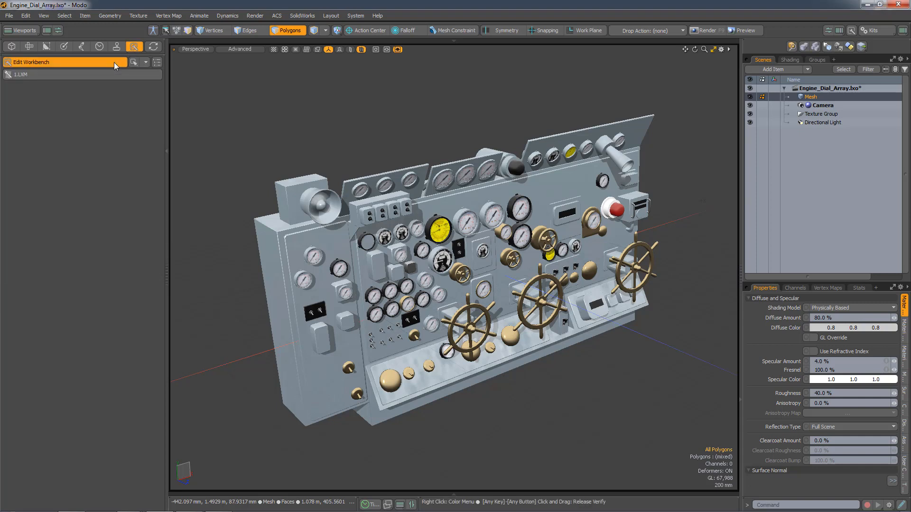
Step: Label the 1.LXM macro button 'My Bevel' and begin its tooltip with a bold My Bevel title
left_click(28, 74)
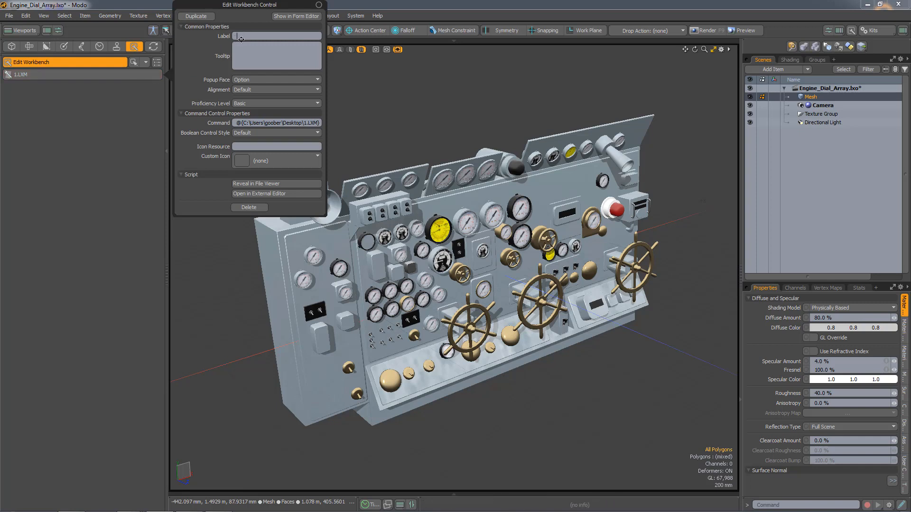
type("My B")
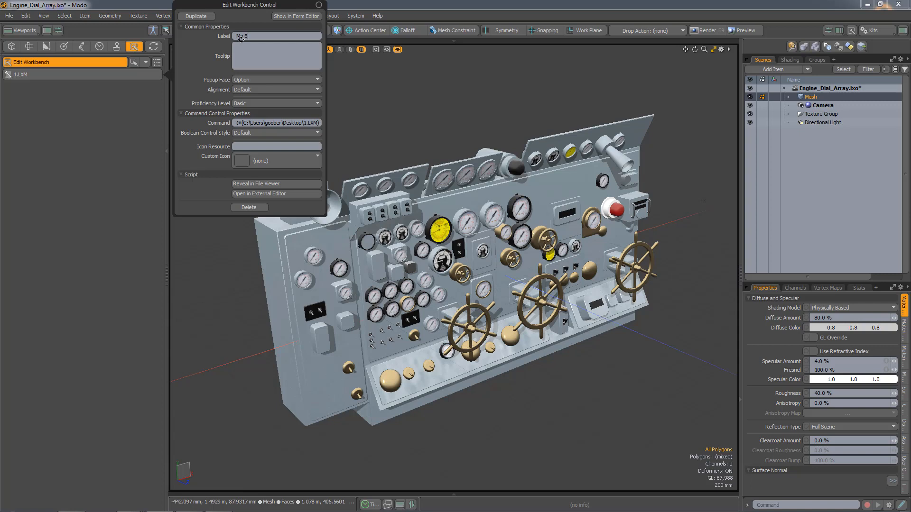
type("My Bevel")
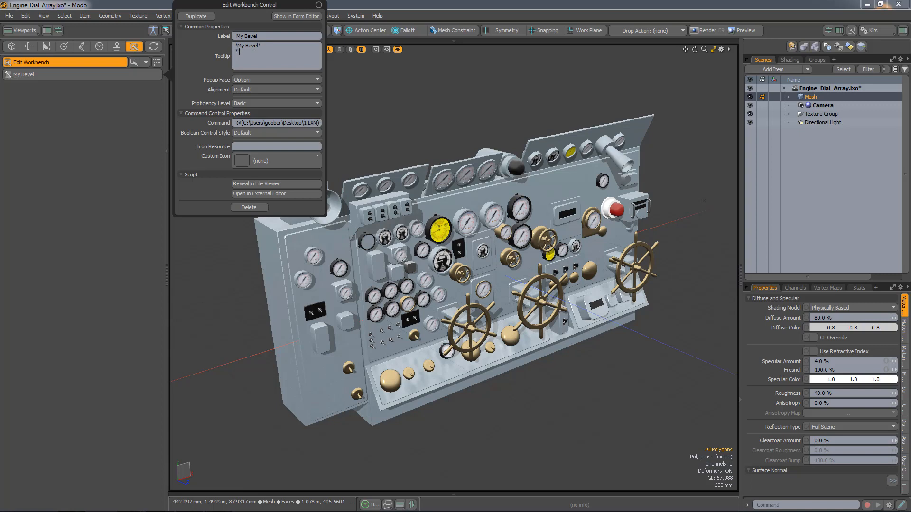
Step: Add tooltip bullets 'First thing you need to do' and 'Second thing you need to do'
type("First thing you need to do")
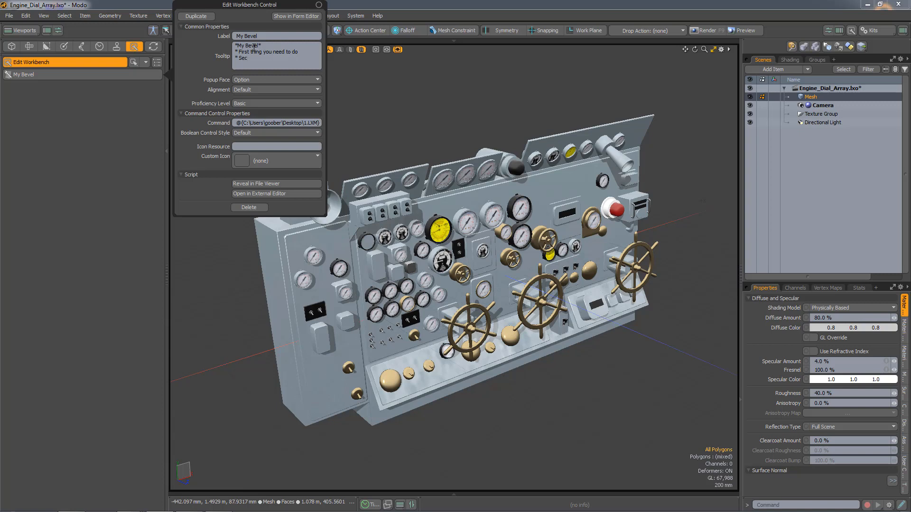
type("Second thing you")
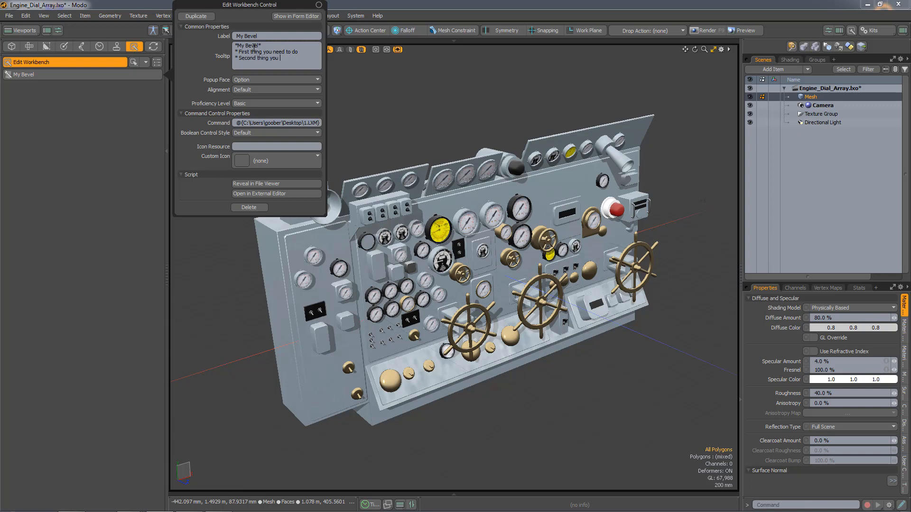
type("need to do")
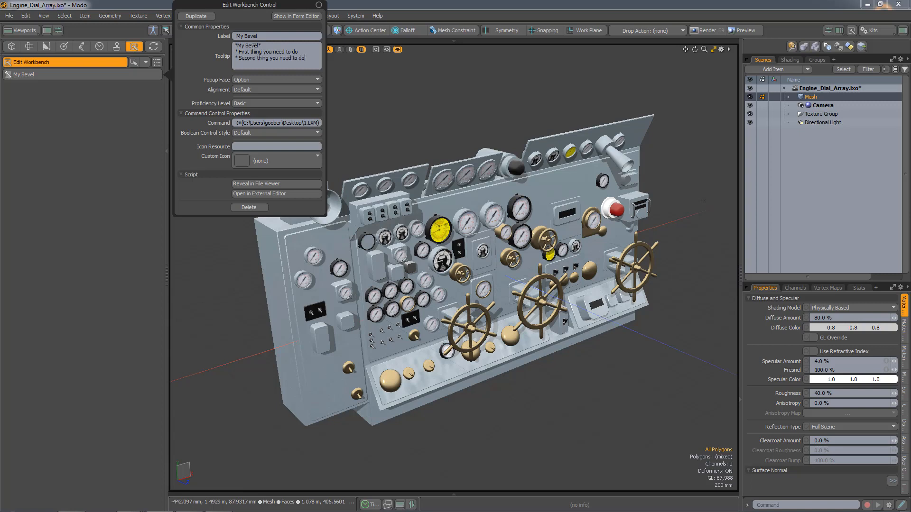